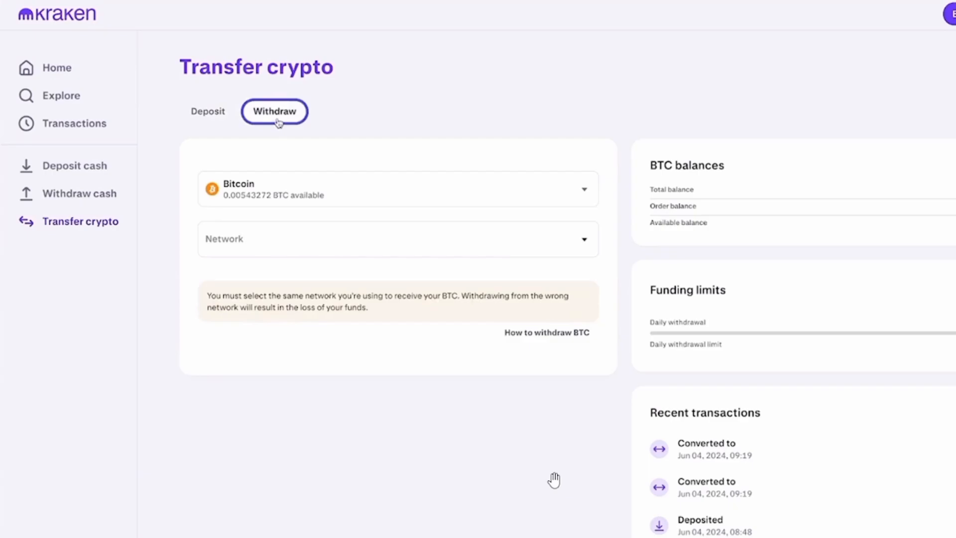
Choose USDC as the asset to withdraw on the Transfer crypto page
left_click(396, 188)
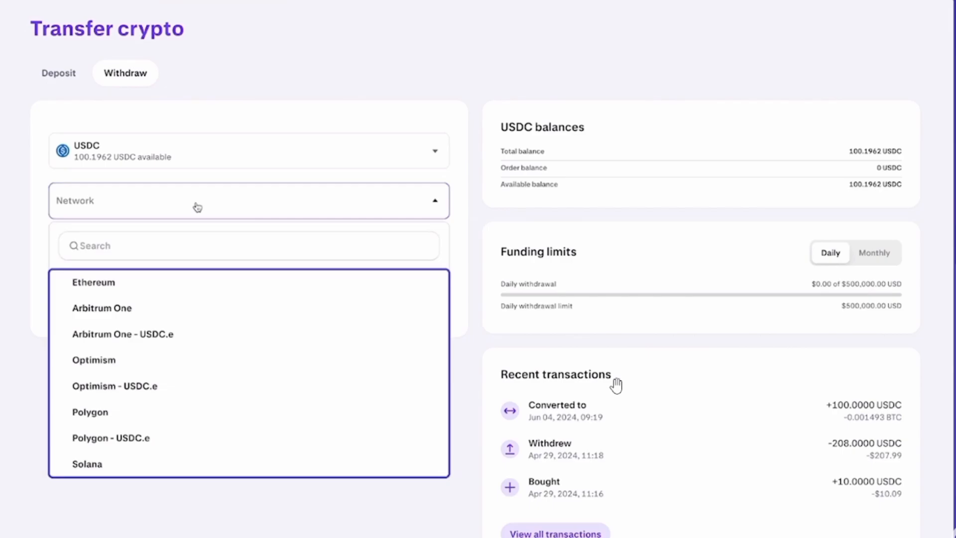
Choose Polygon as the network for the USDC withdrawal
left_click(90, 412)
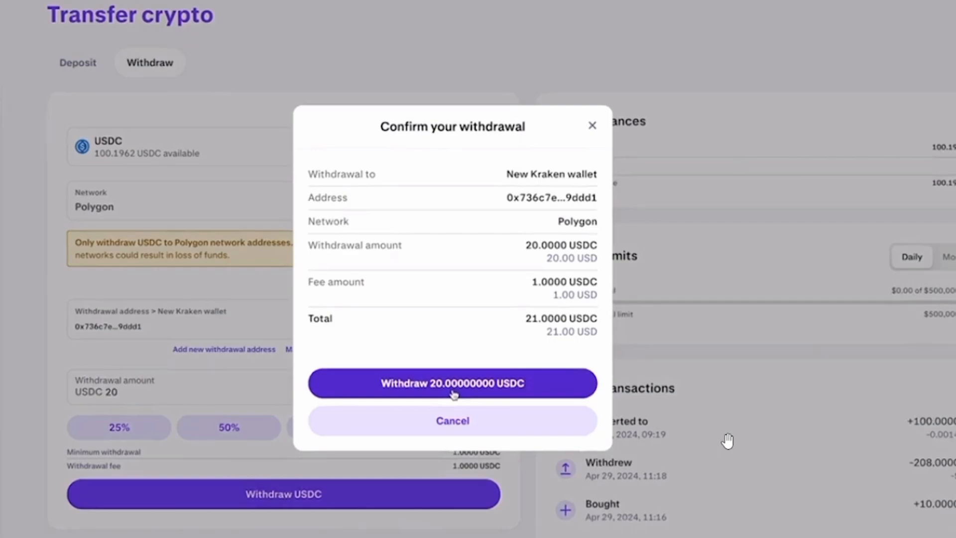
Confirm the 20 USDC withdrawal over Polygon
left_click(452, 382)
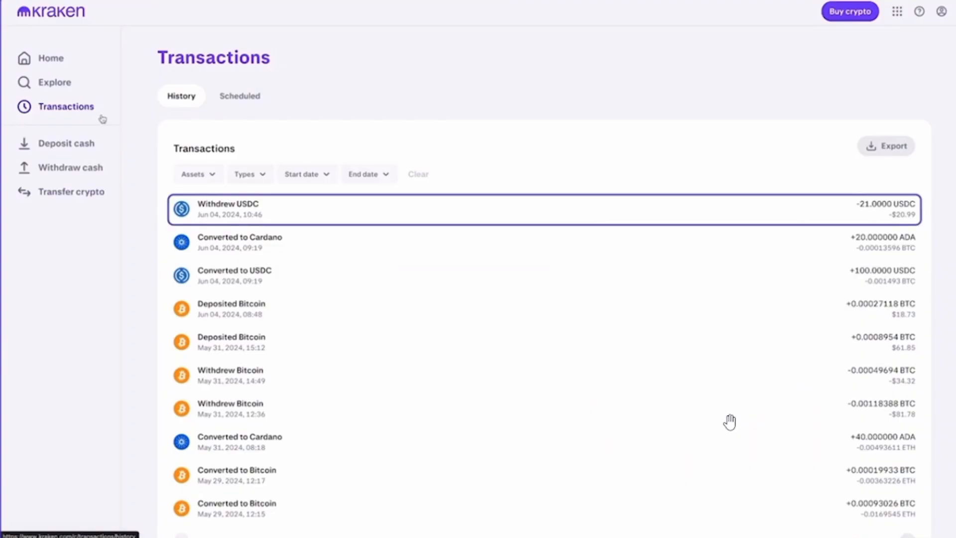